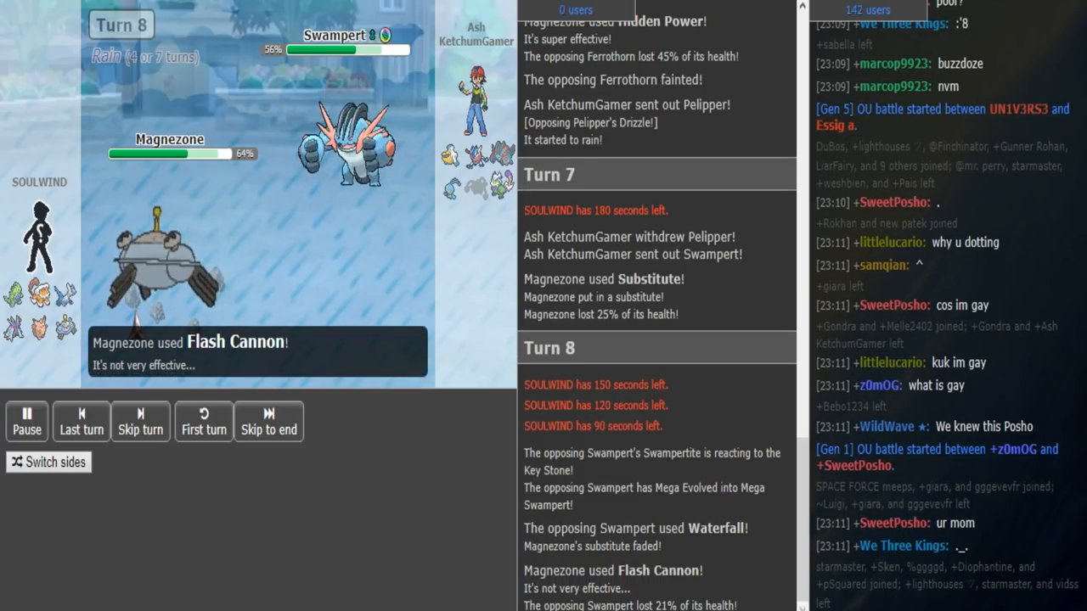
Play the battle from turn 8 until turn 17 awaits the players' moves.
left_click(140, 422)
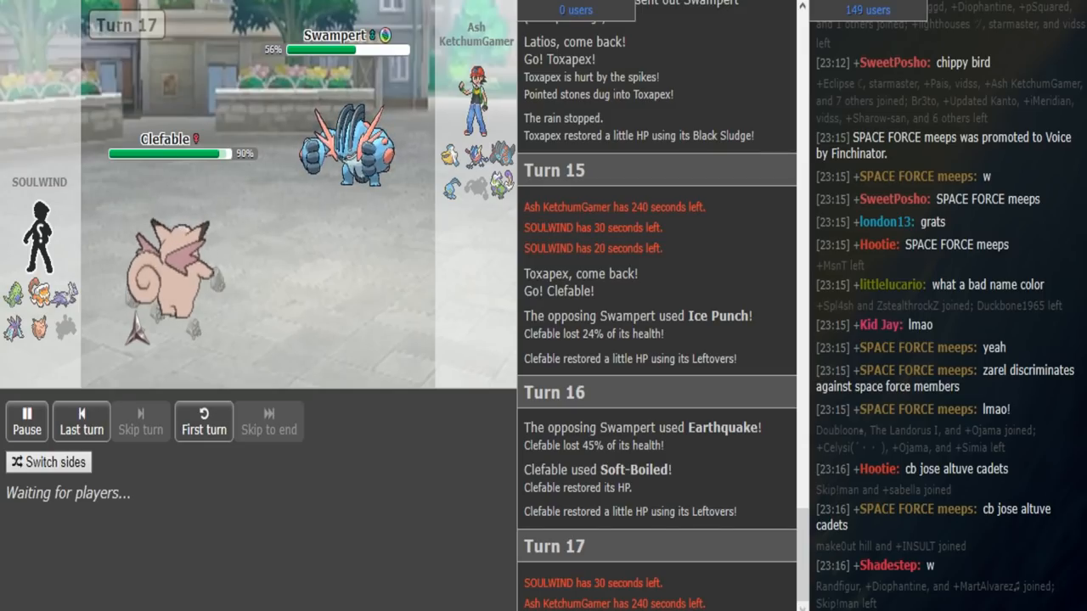
Skip ahead through Swampert's Earthquake and Clefable's Soft-Boiled to the following turns.
left_click(140, 422)
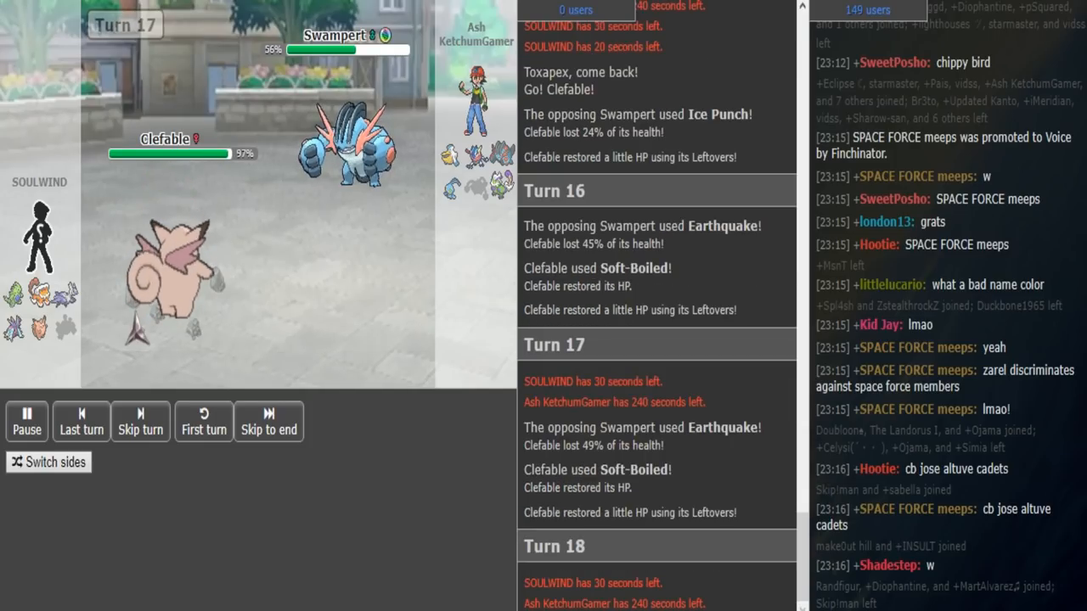
left_click(140, 422)
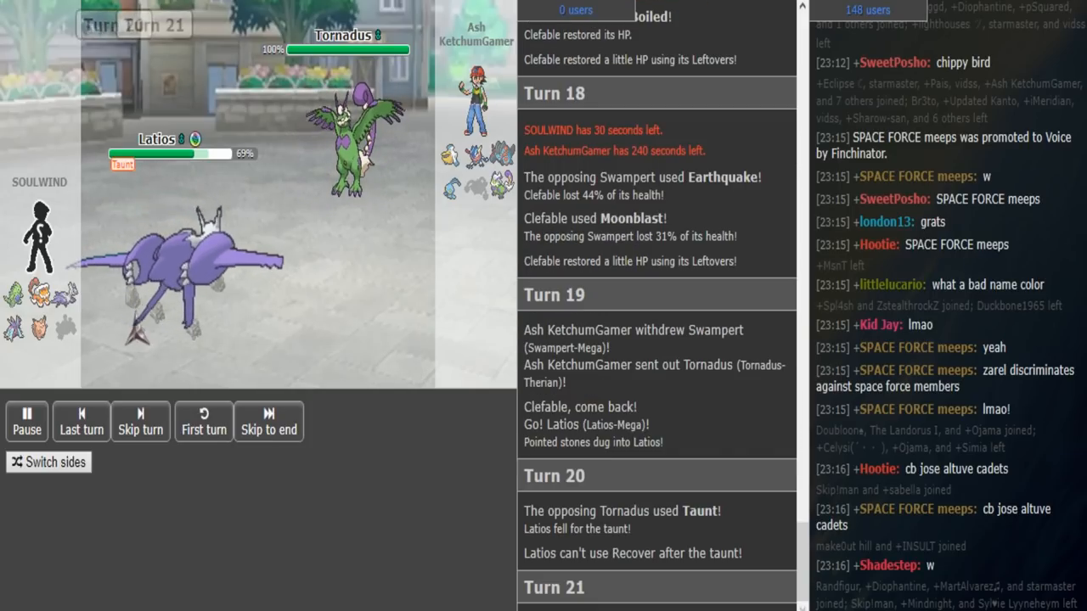
Resume playback past Tornadus taunting Mega Latios, through Latios fainting to turn 24.
left_click(268, 421)
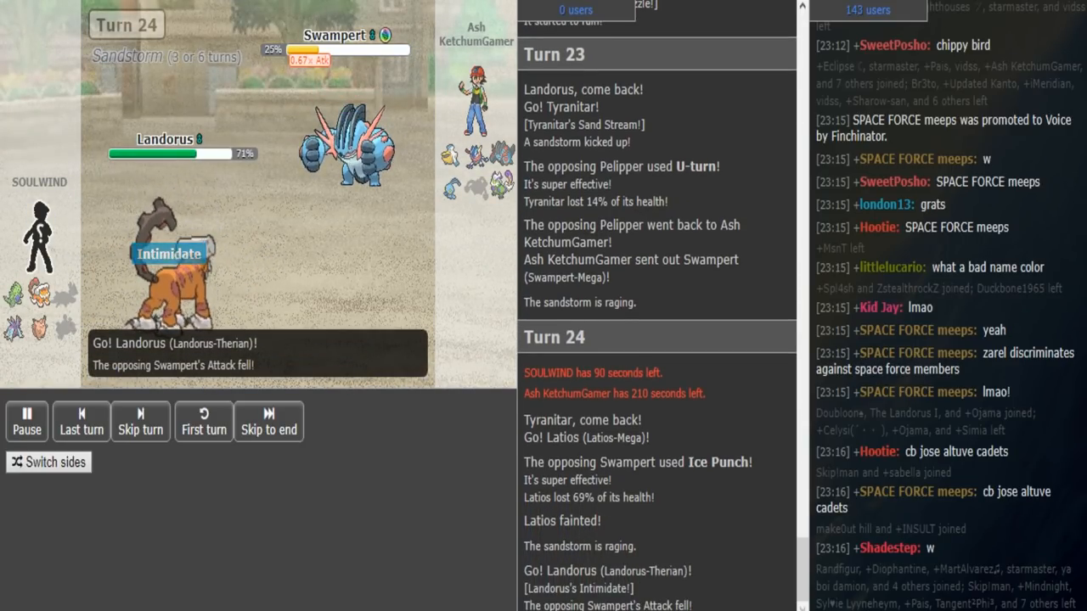
Skip from turn 24 to turn 25, with Landorus facing Mega Swampert.
left_click(140, 421)
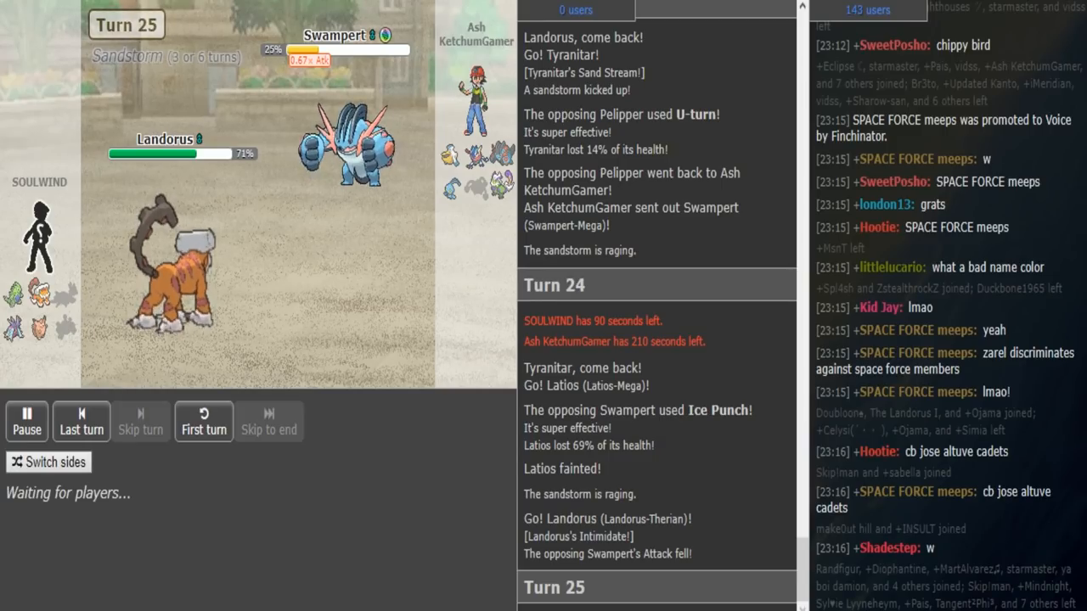